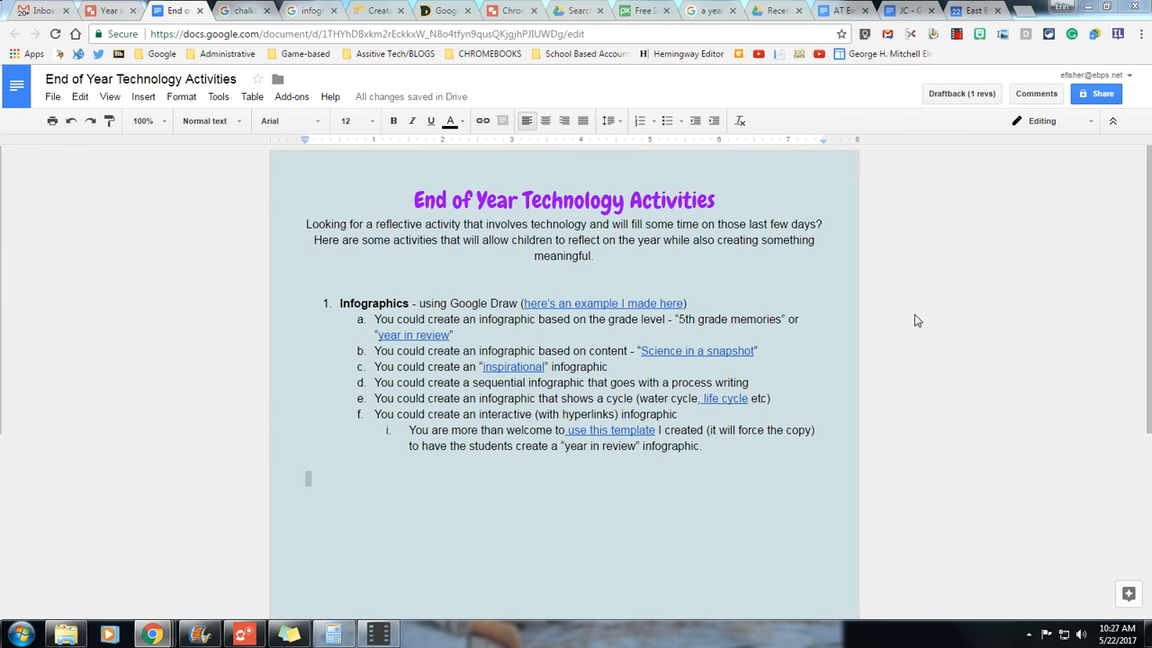
mouse_move(920, 316)
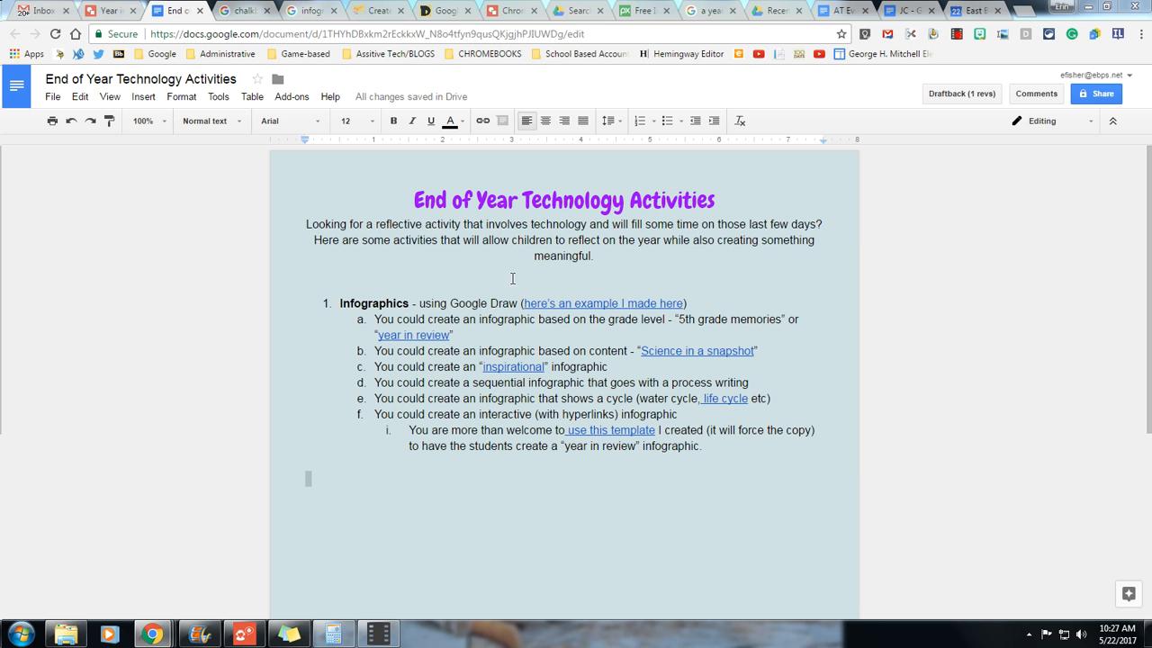
mouse_move(178, 7)
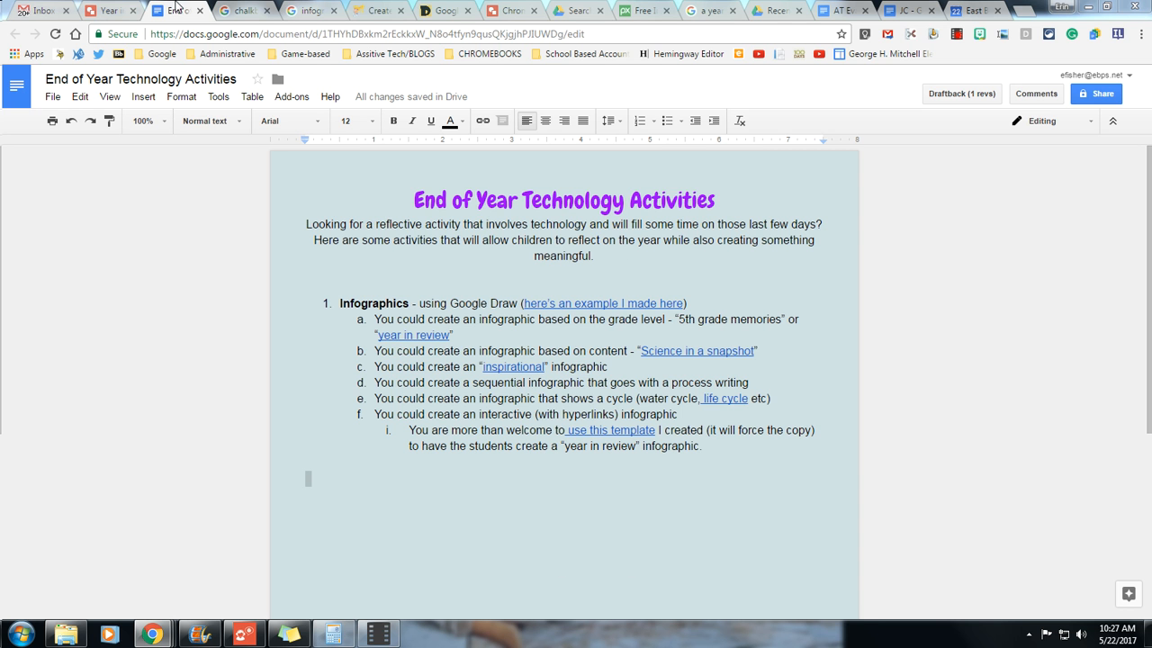
- Turn on link sharing for the Infographic Example drawing and copy its view link
click(243, 10)
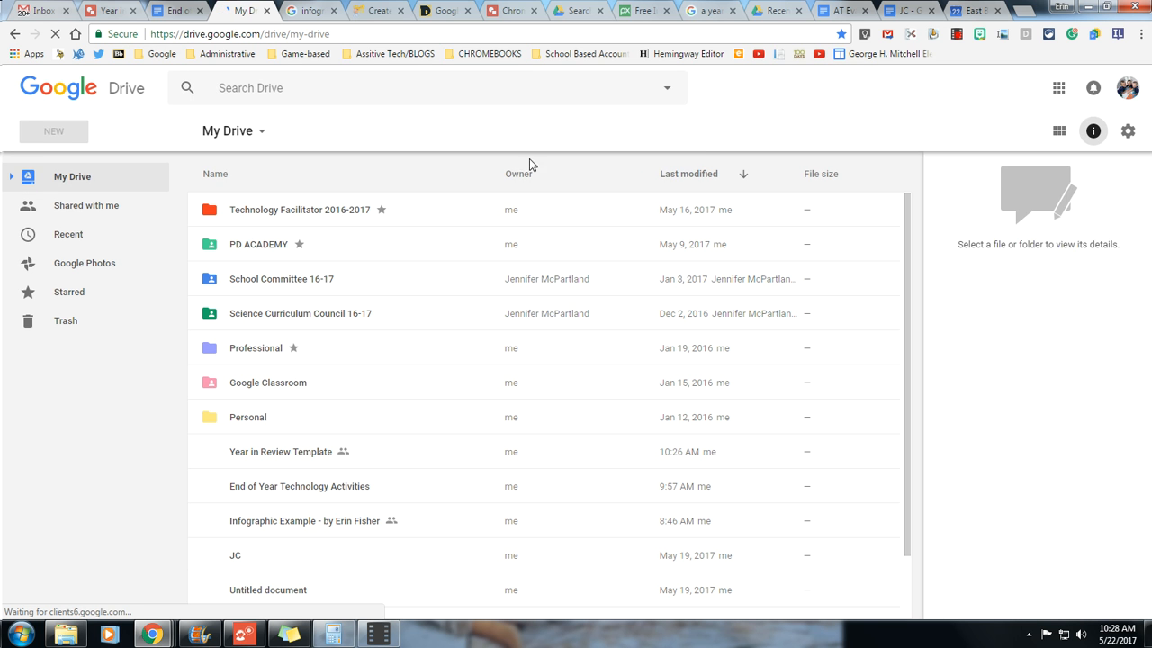
click(1092, 131)
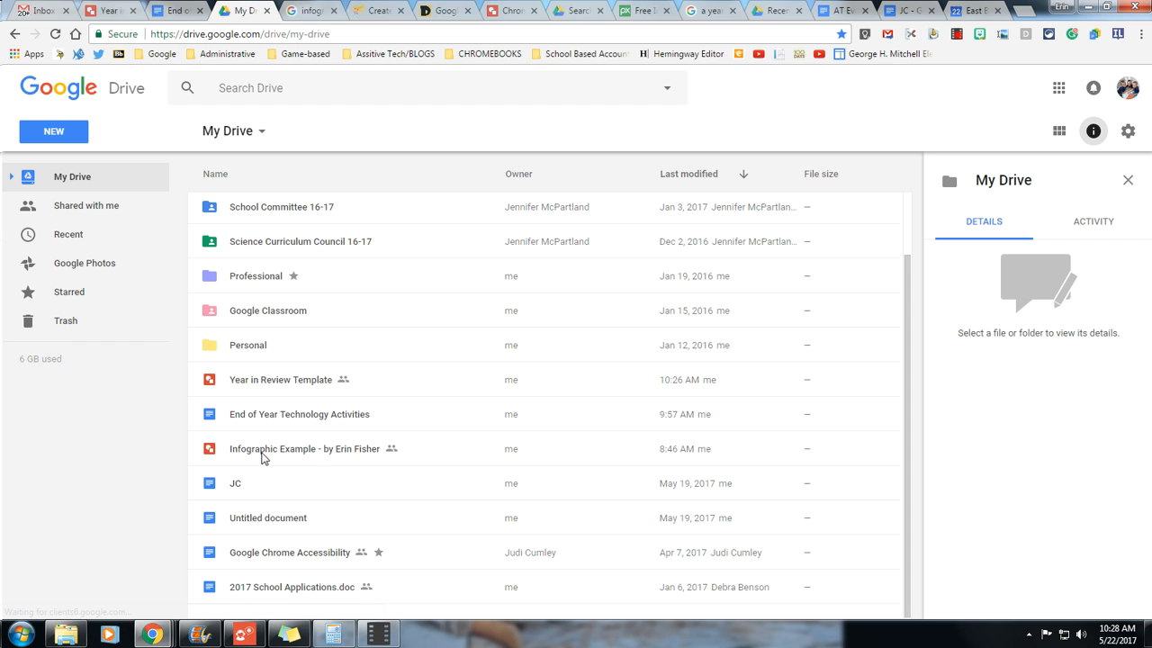
click(304, 448)
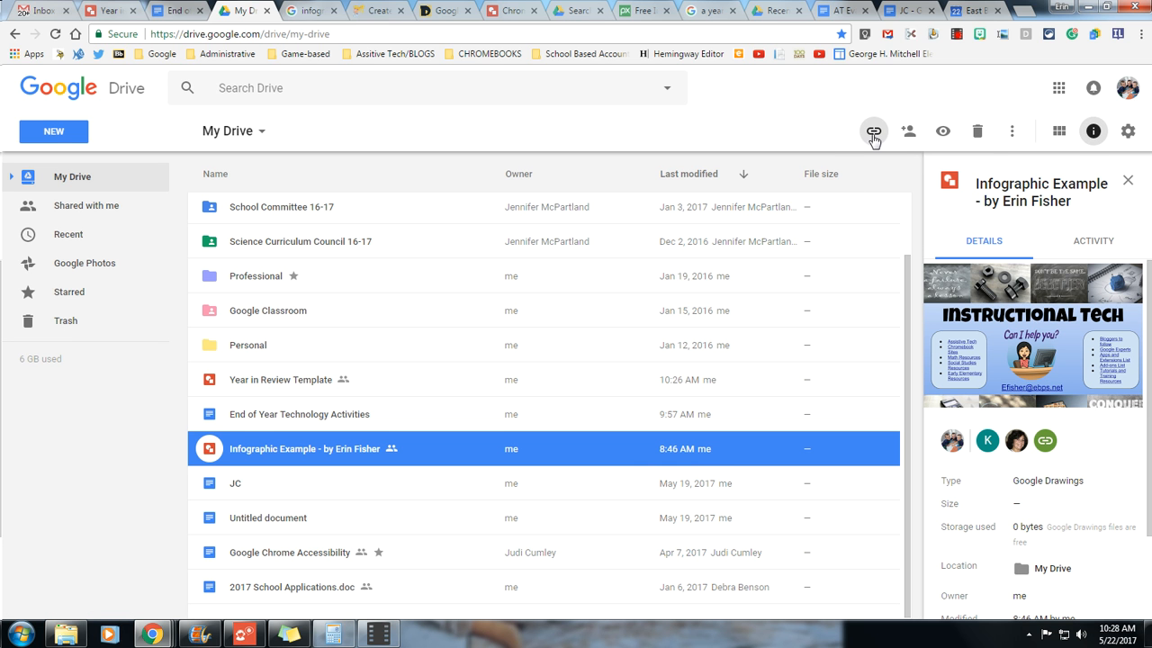
click(873, 131)
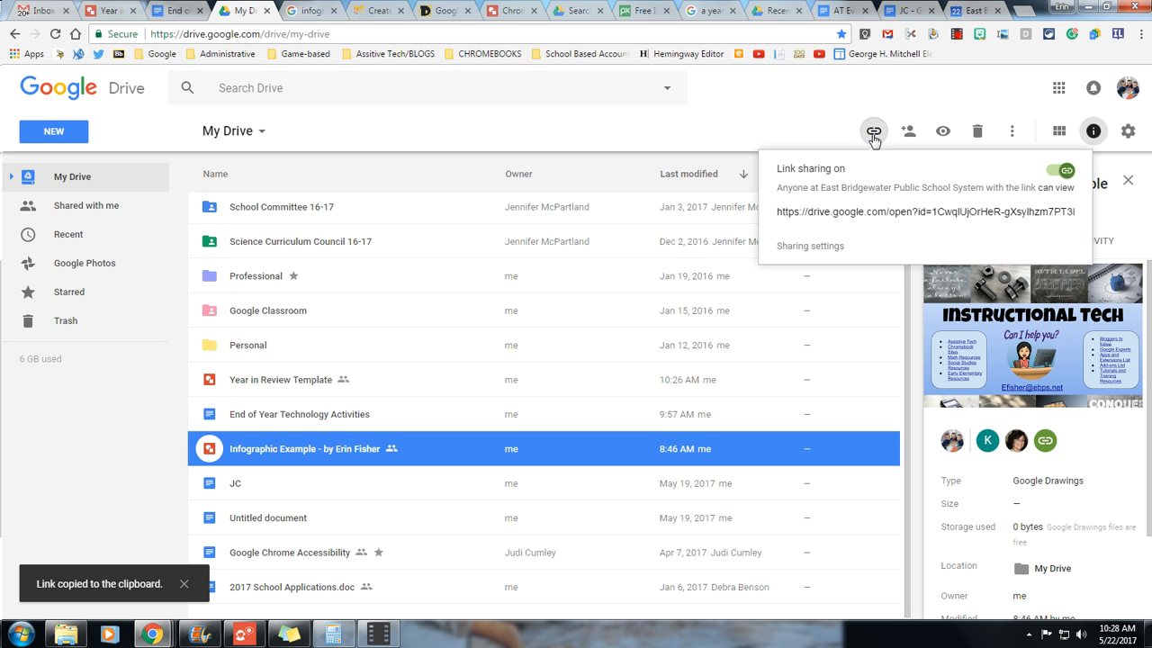
mouse_move(868, 217)
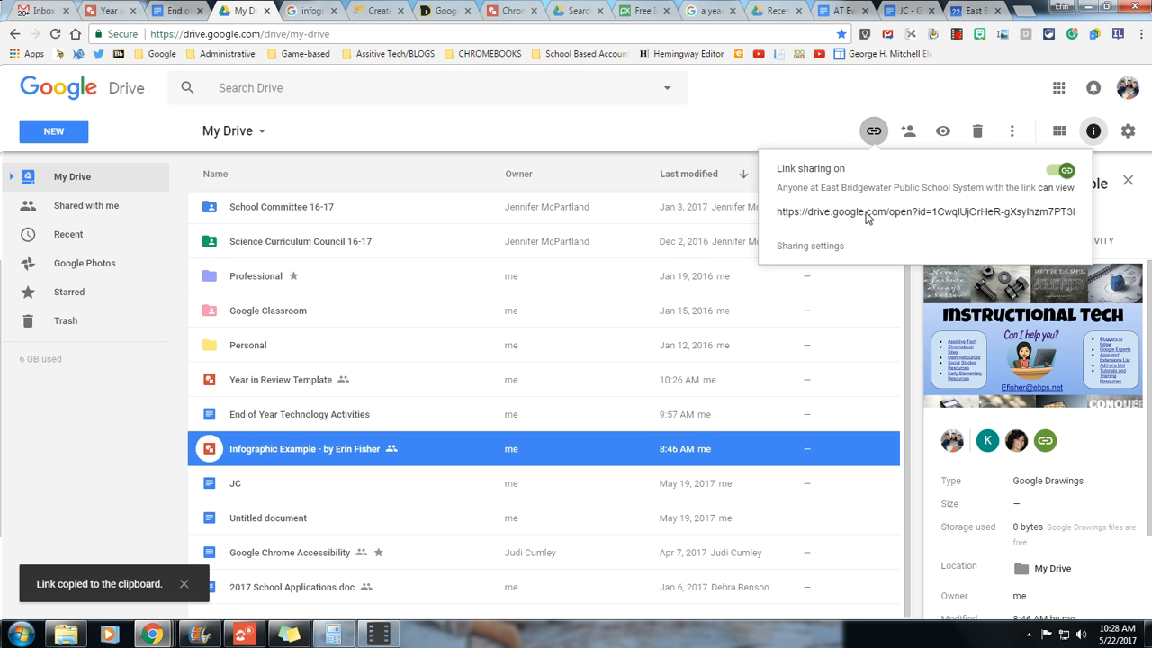
click(924, 211)
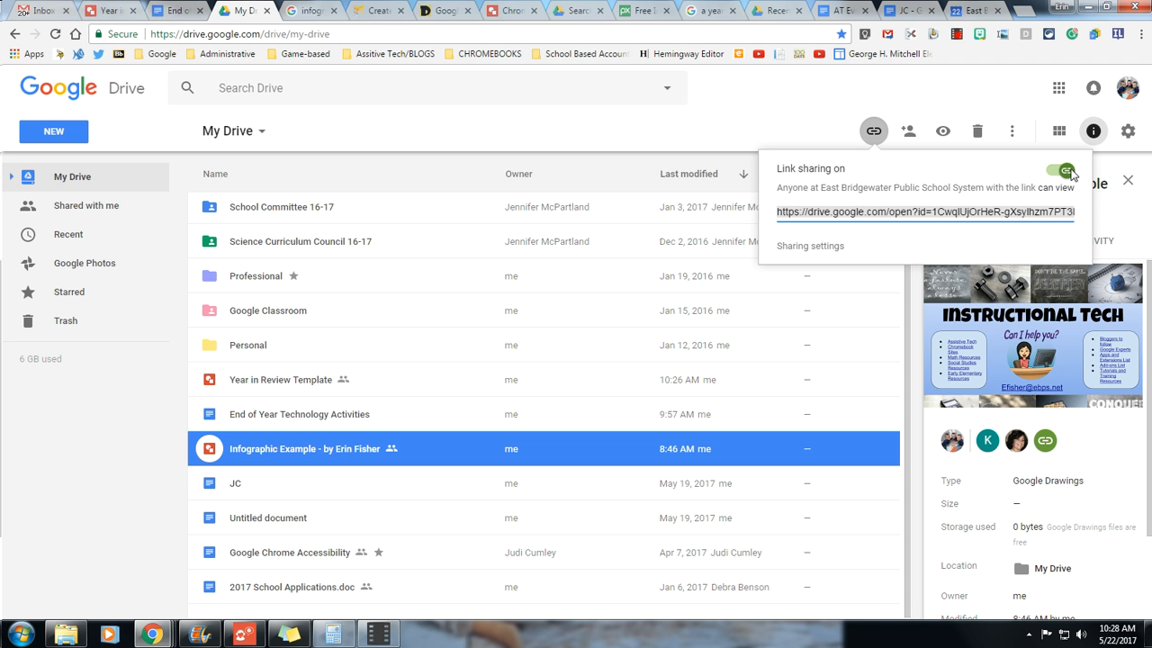
mouse_move(478, 304)
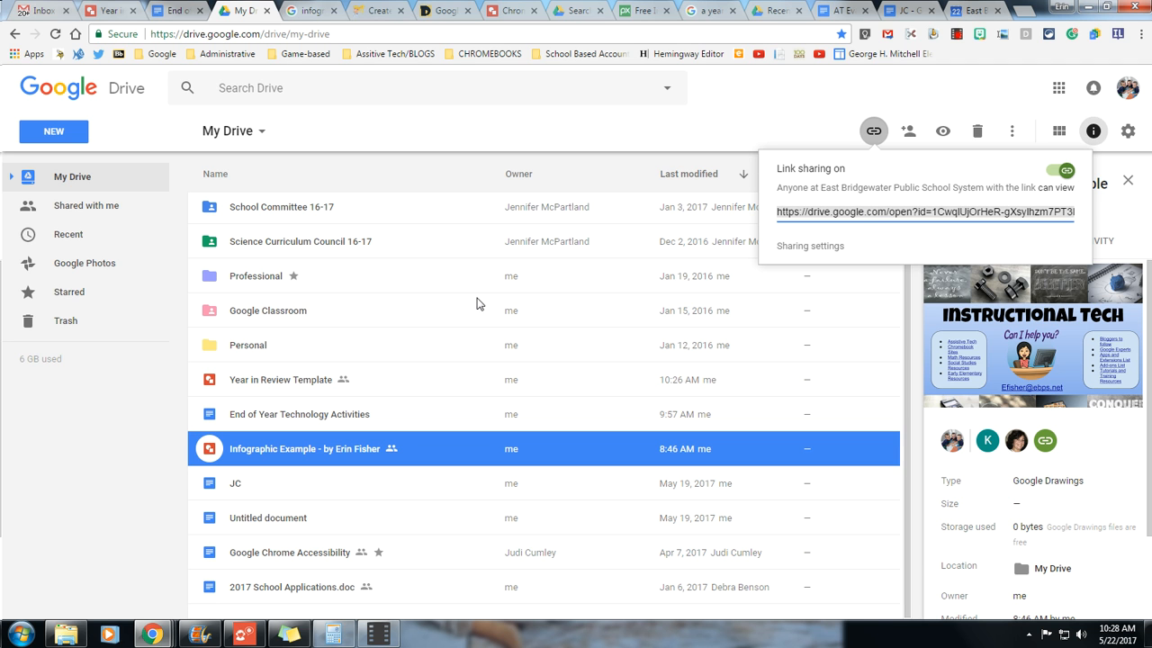
- Hyperlink 'infographic' in item e to the drawing's shared link and follow it to test
click(175, 9)
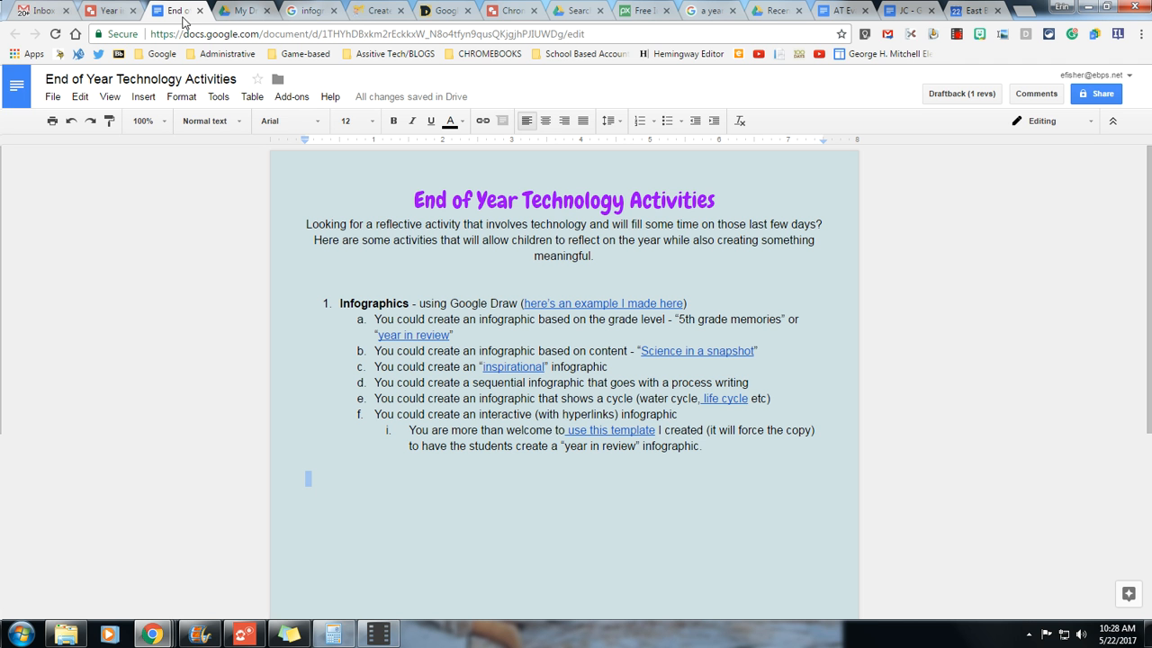
mouse_move(468, 402)
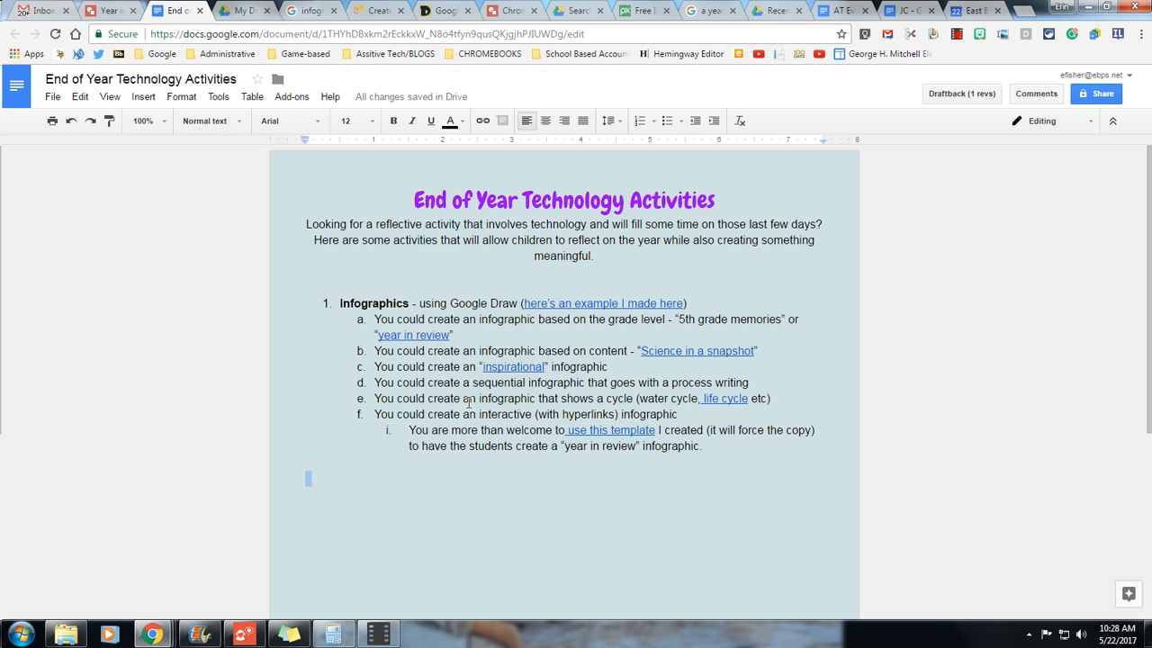
double_click(507, 397)
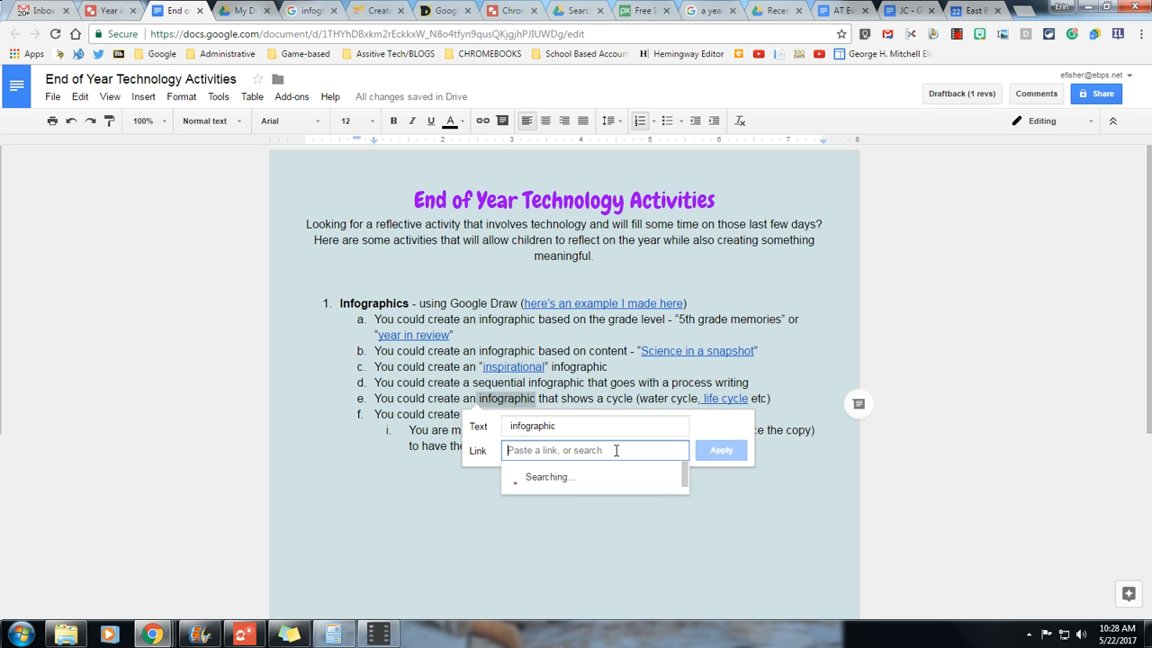
text(R-gXsylhzm7PT3lqg1kK94yAF0ZFj4-Nw)
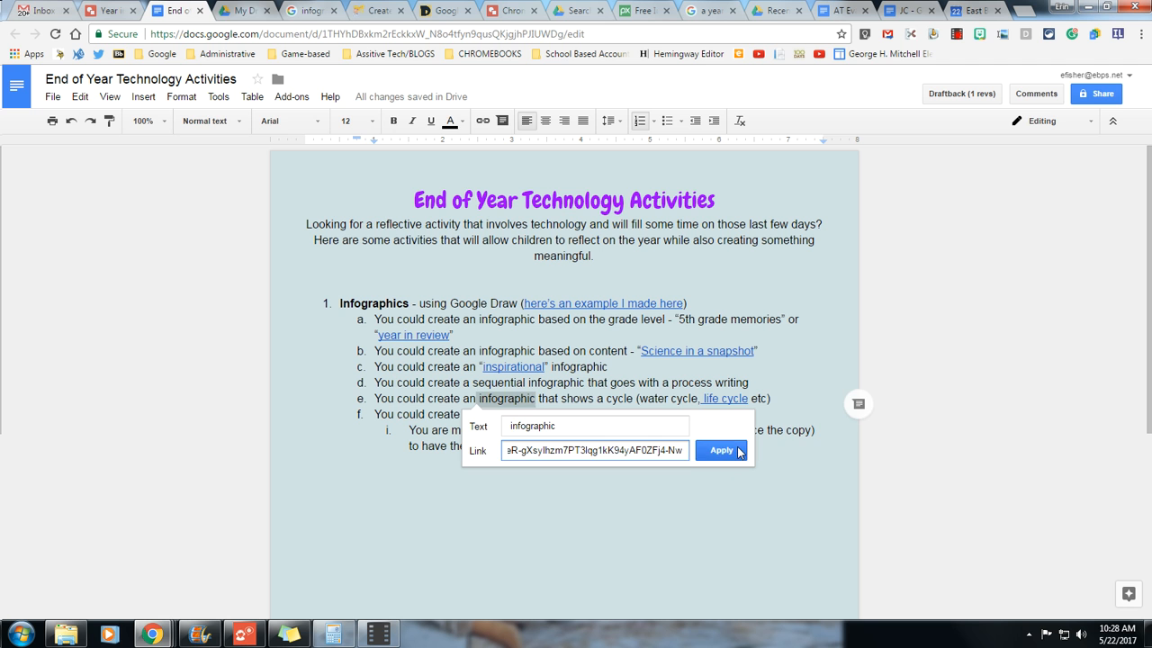
click(720, 450)
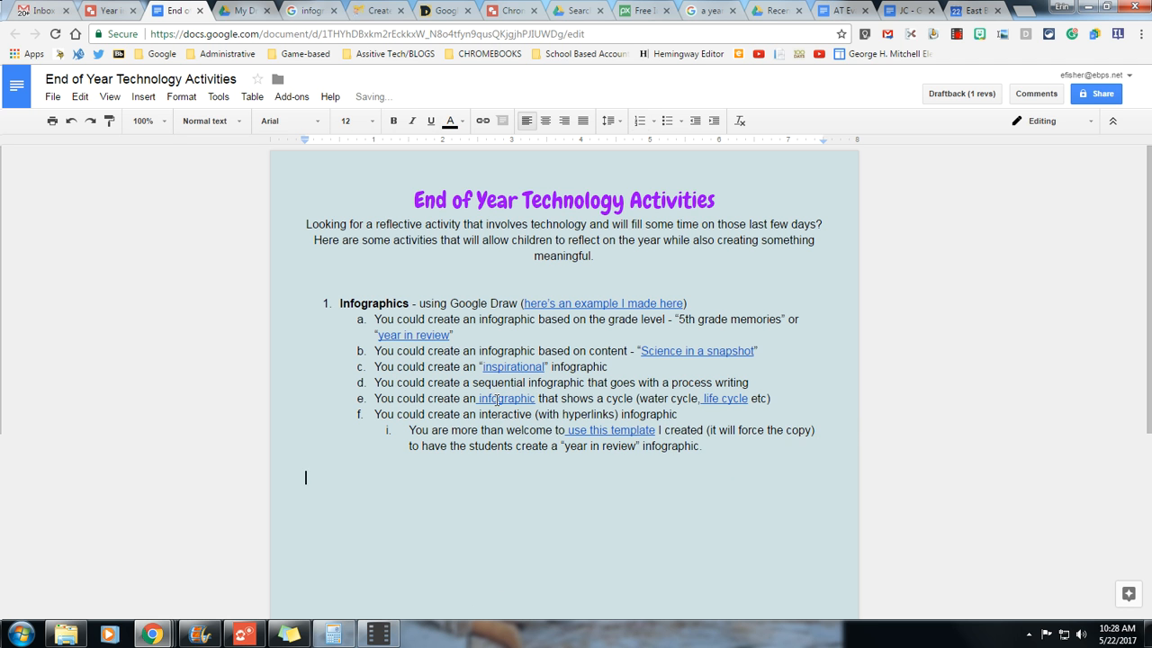
click(602, 303)
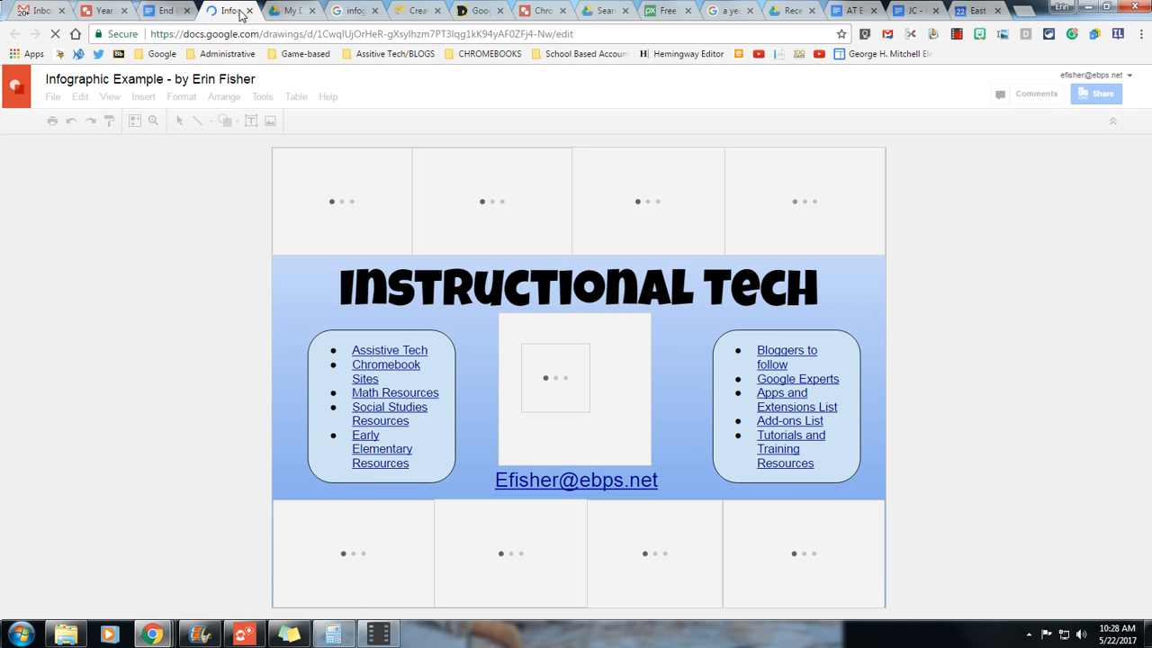
- Back in the activities doc, remove the link from 'infographic' in item e
click(162, 10)
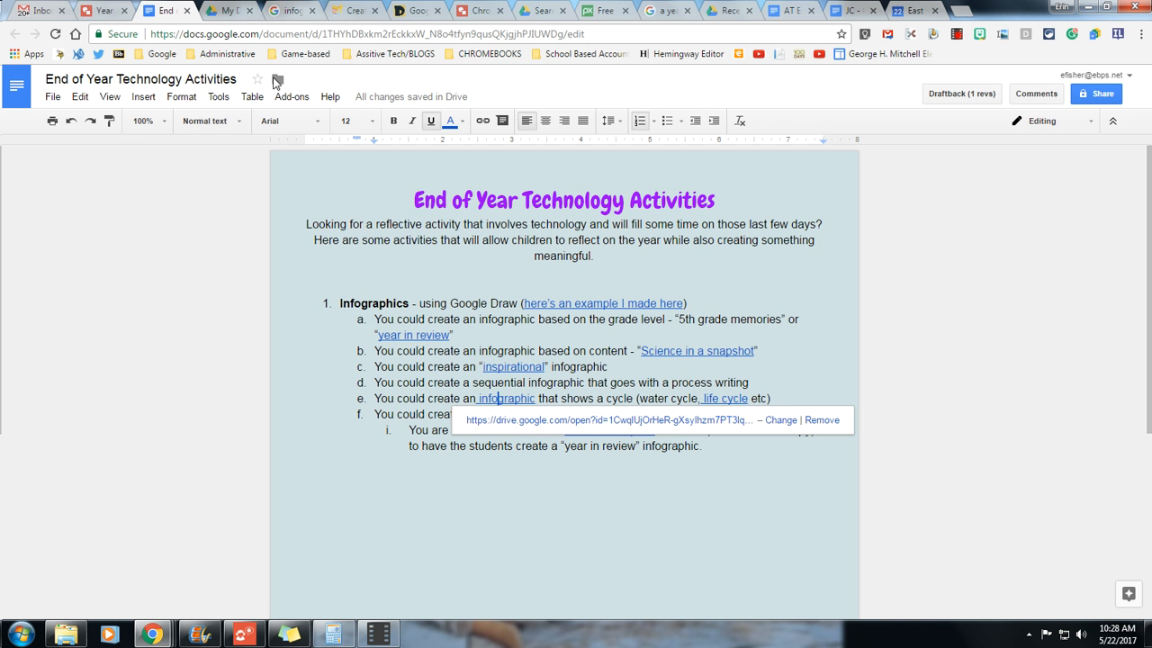
double_click(515, 399)
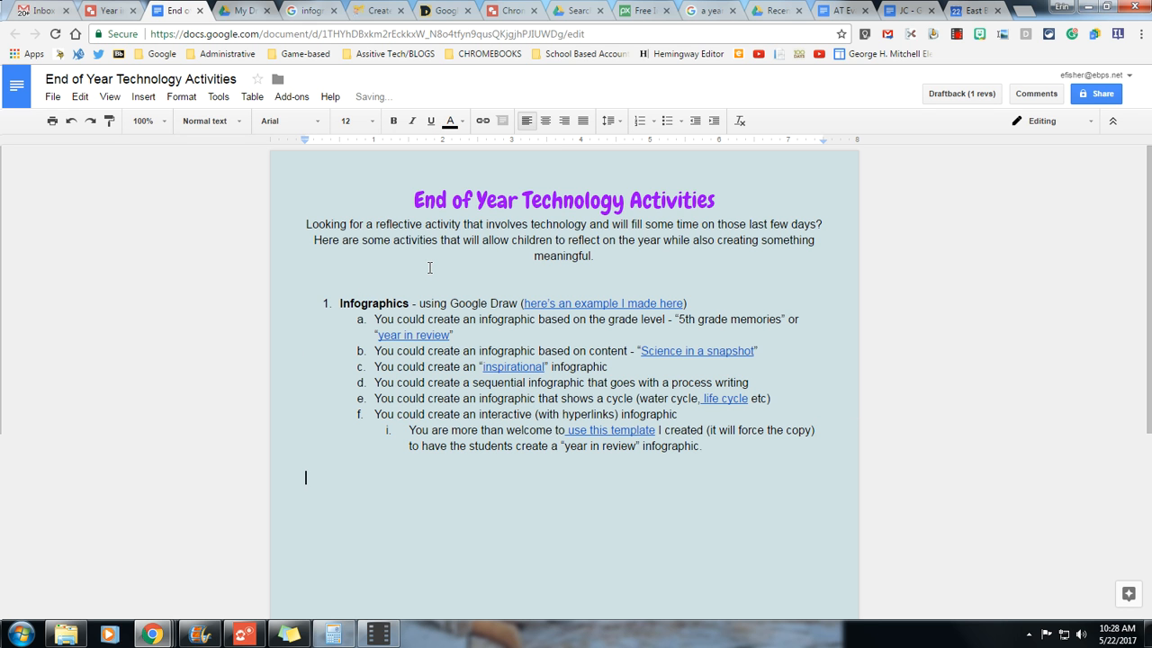
- Switch to the Pixabay homepage and select its web address for copying
click(639, 10)
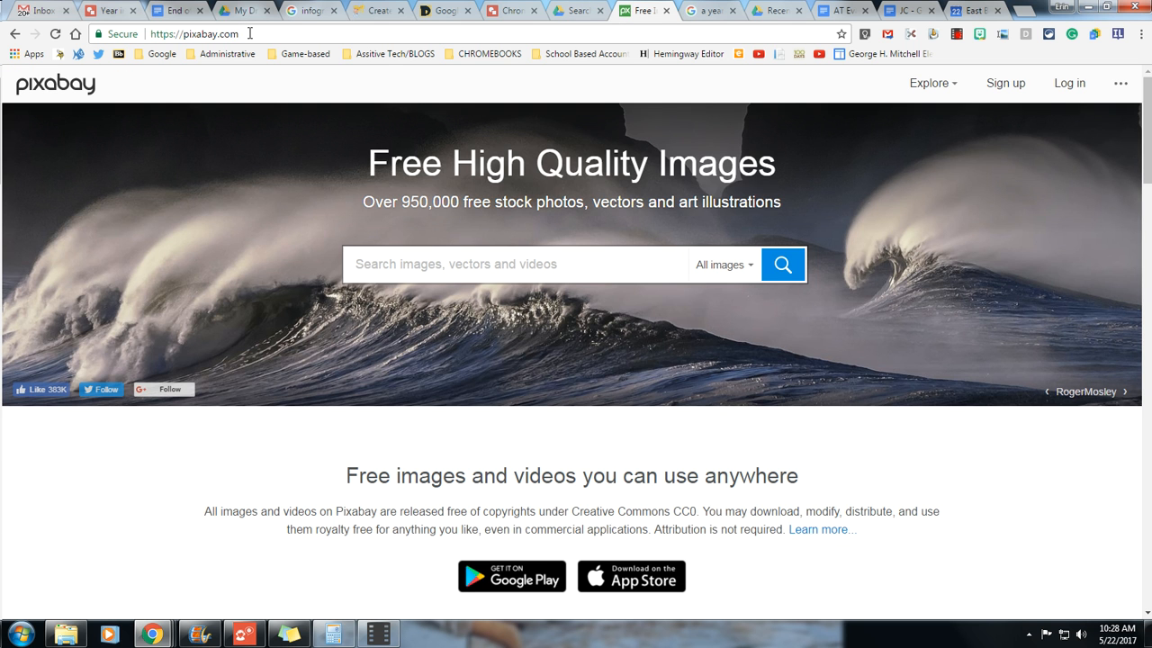
right_click(193, 33)
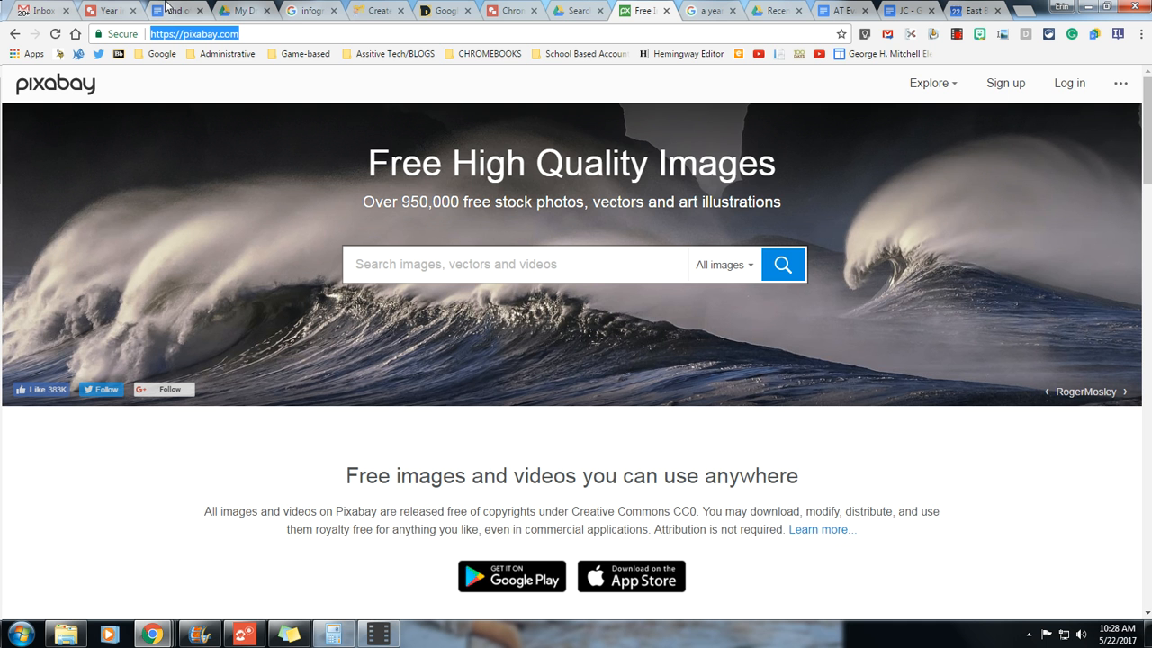
mouse_move(578, 9)
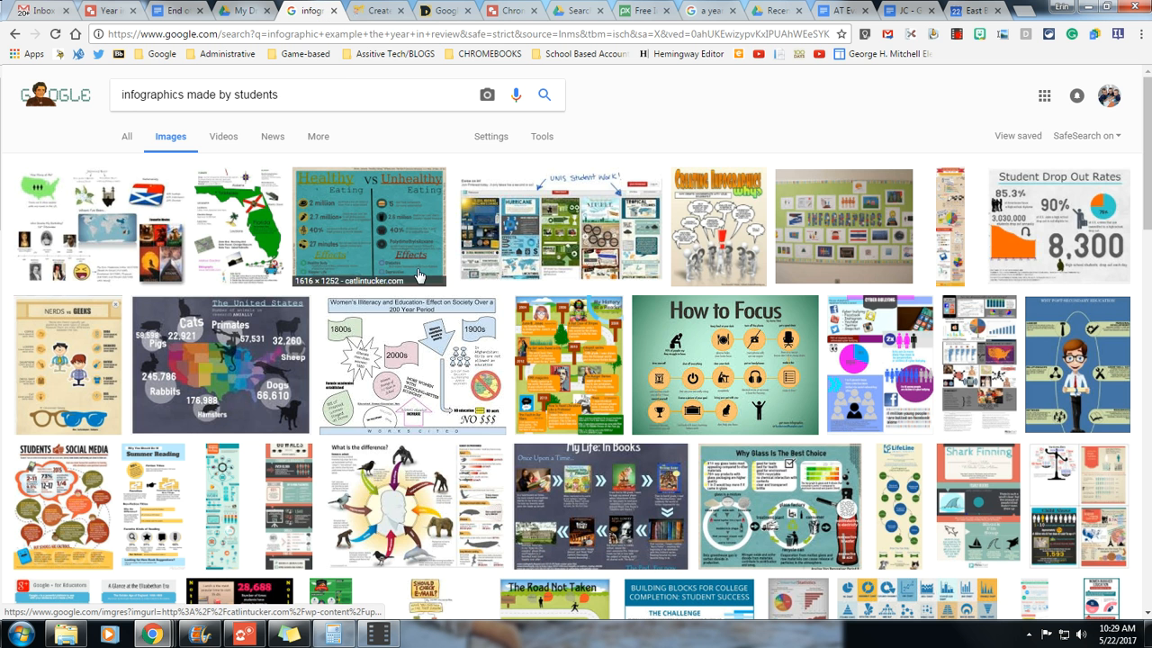
- Enlarge the Healthy vs Unhealthy Eating infographic and copy its image address
click(369, 225)
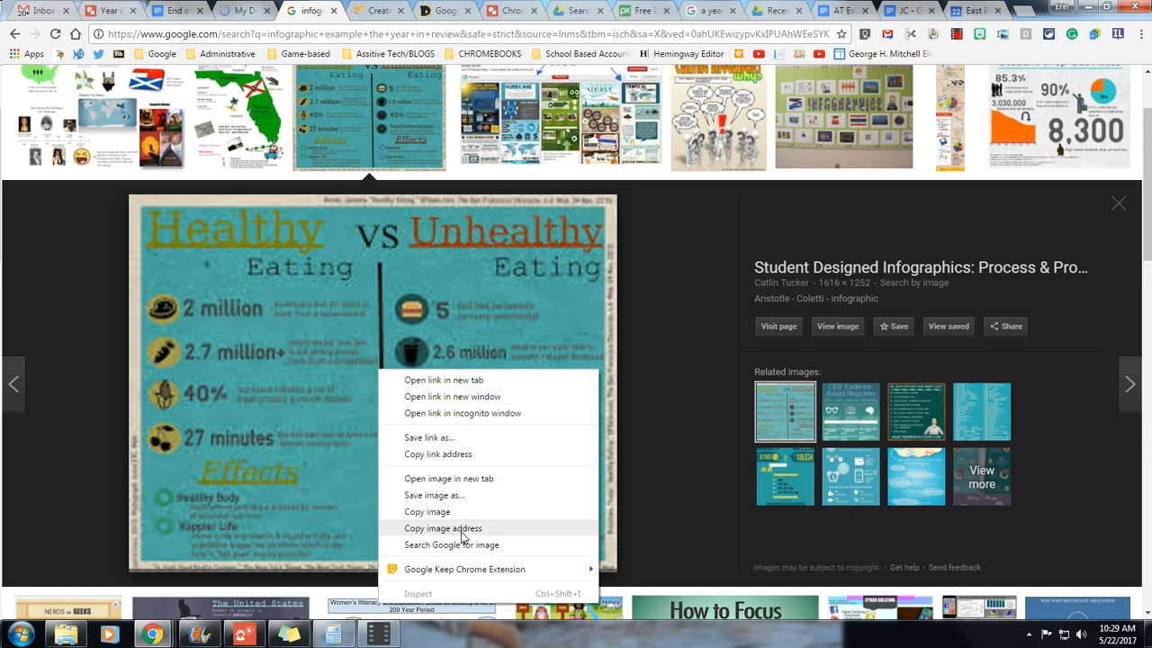
click(364, 405)
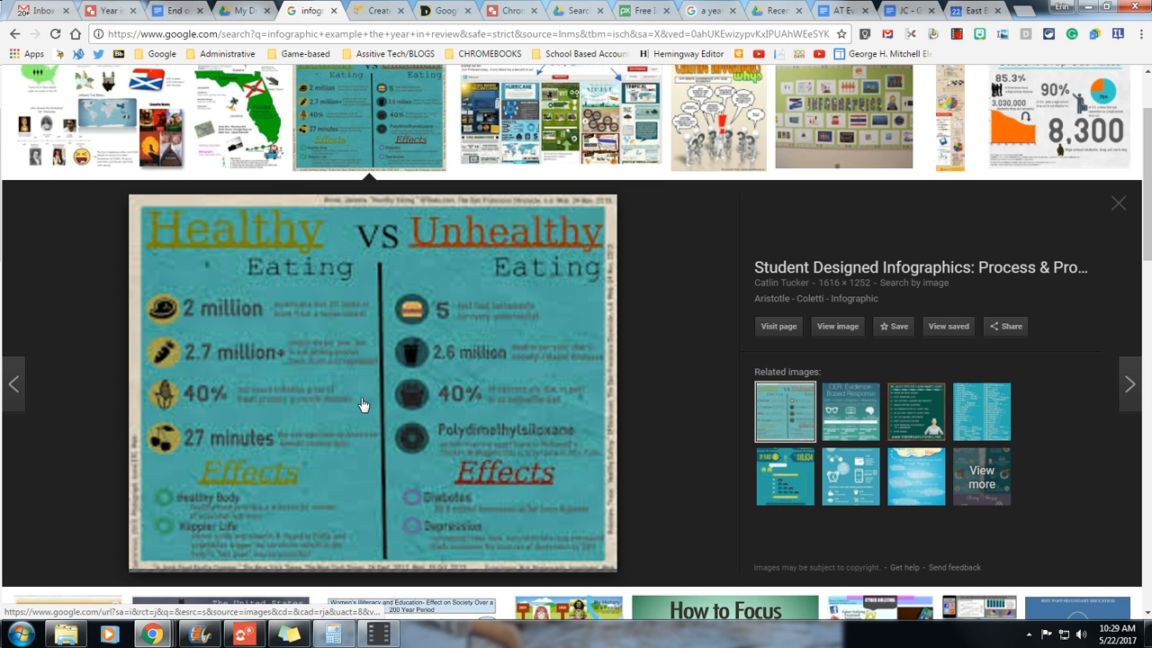
- Select 'create' in item f, then view the activities doc's details in Drive
click(171, 10)
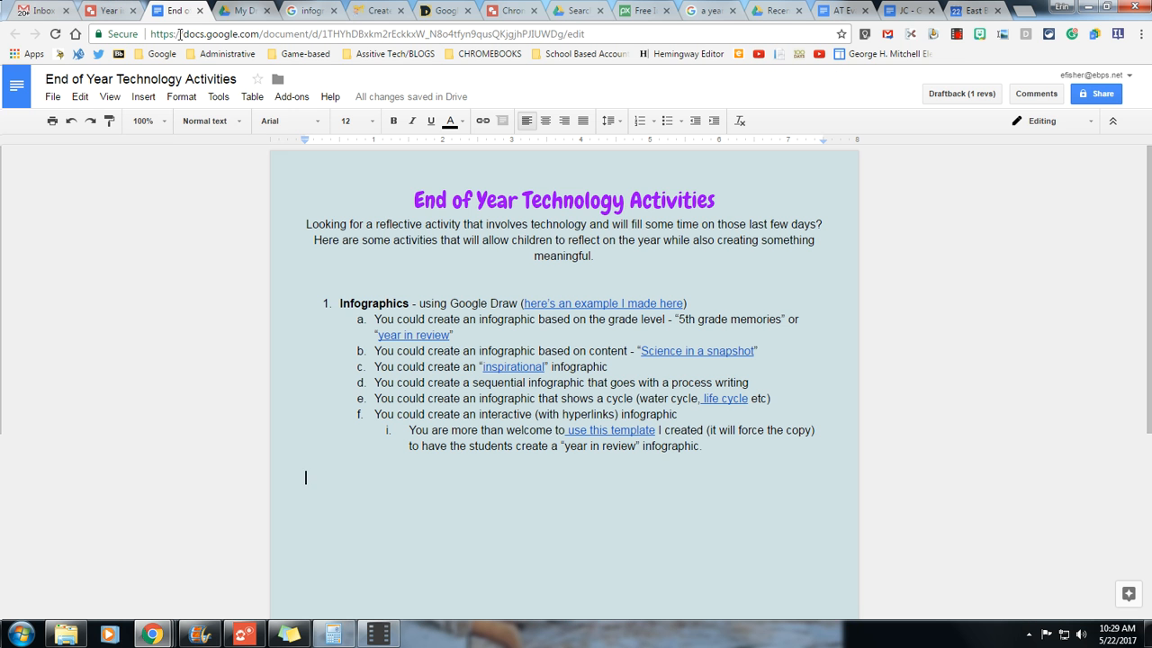
double_click(443, 414)
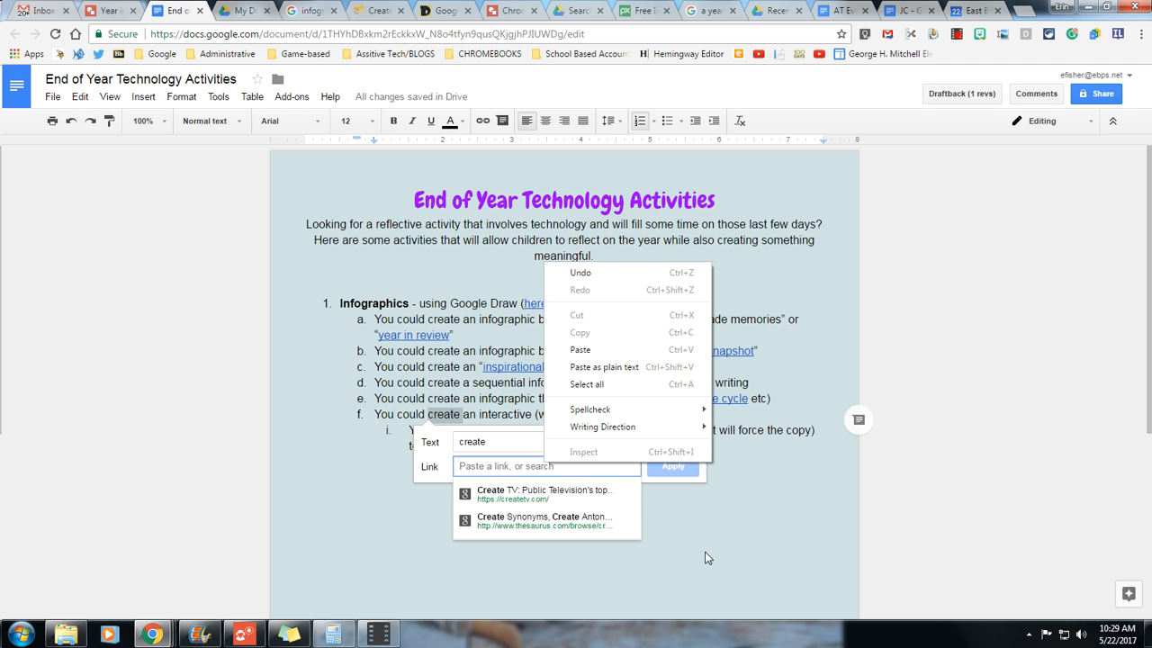
click(245, 9)
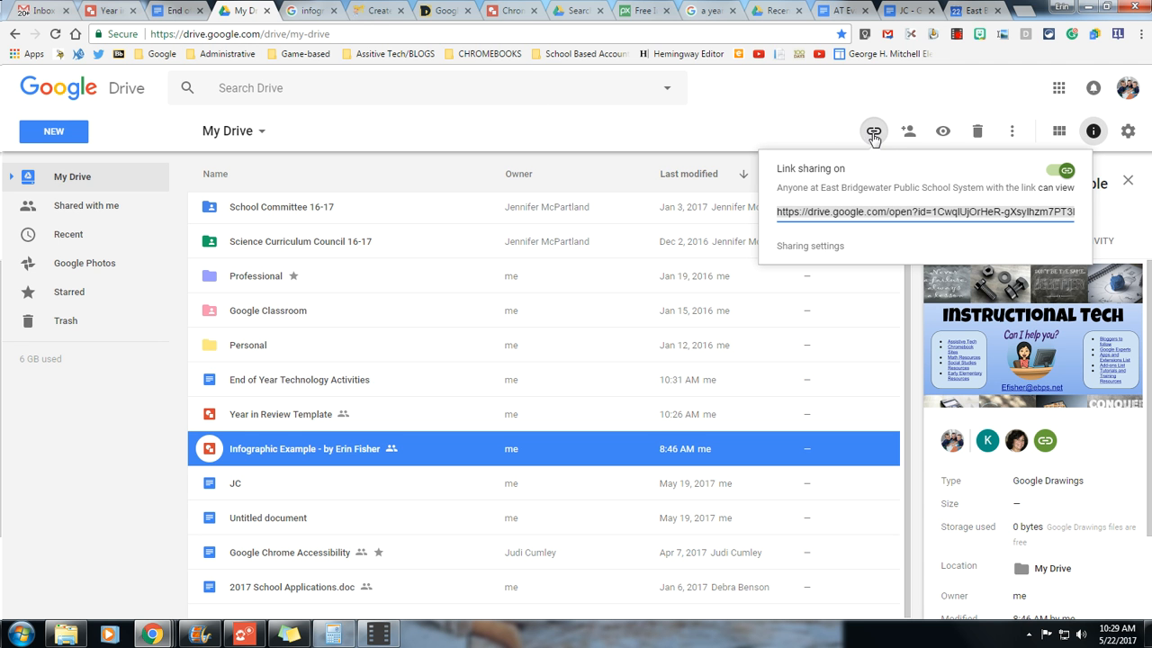
click(299, 379)
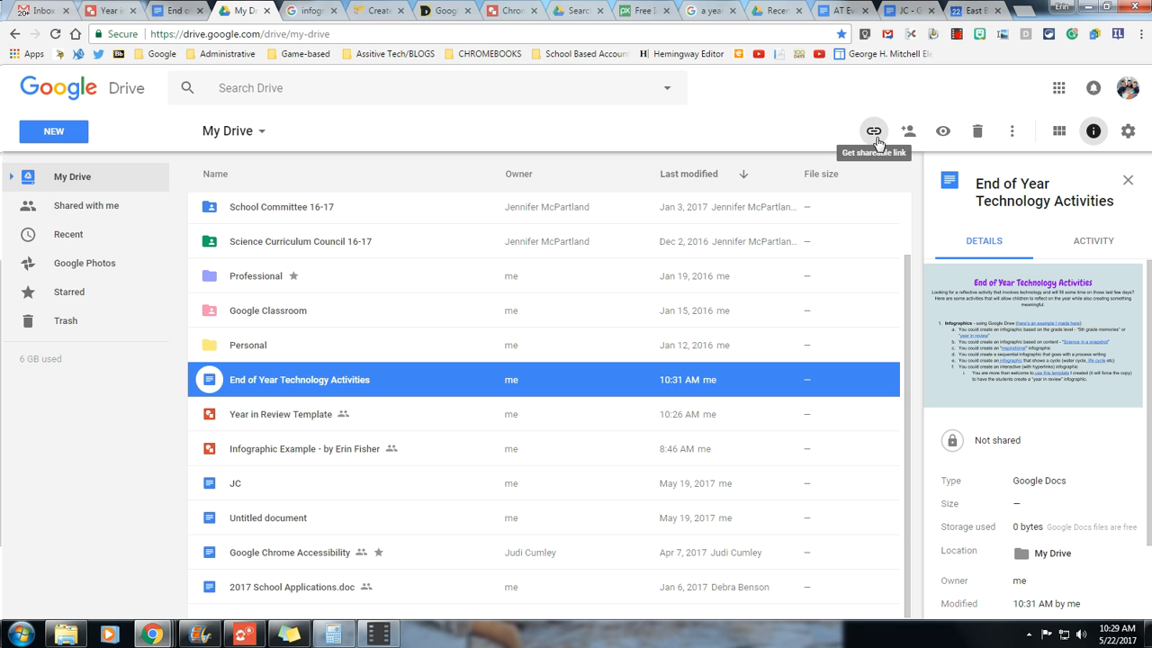